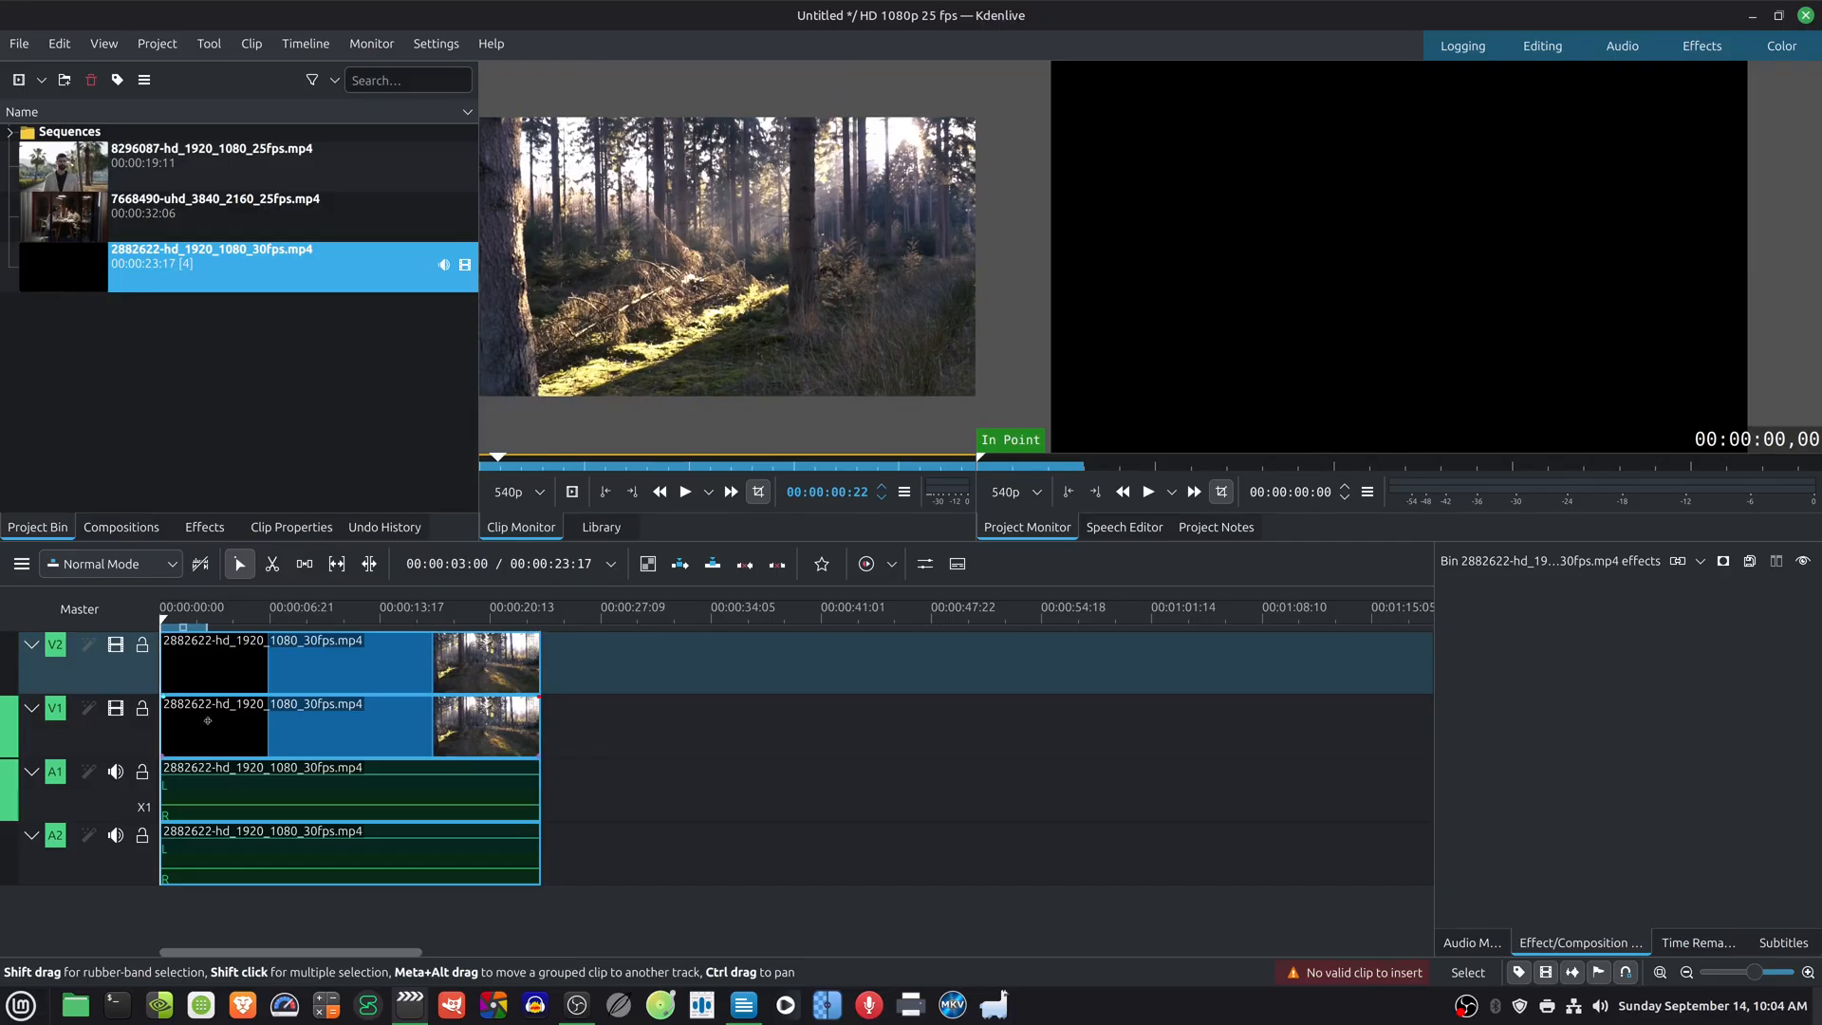
Bring up the compositions list to blend the V2 forest clip with Screen.
{"action": "left_click", "coordinate": [235, 724]}
{"action": "type", "text": "scree"}
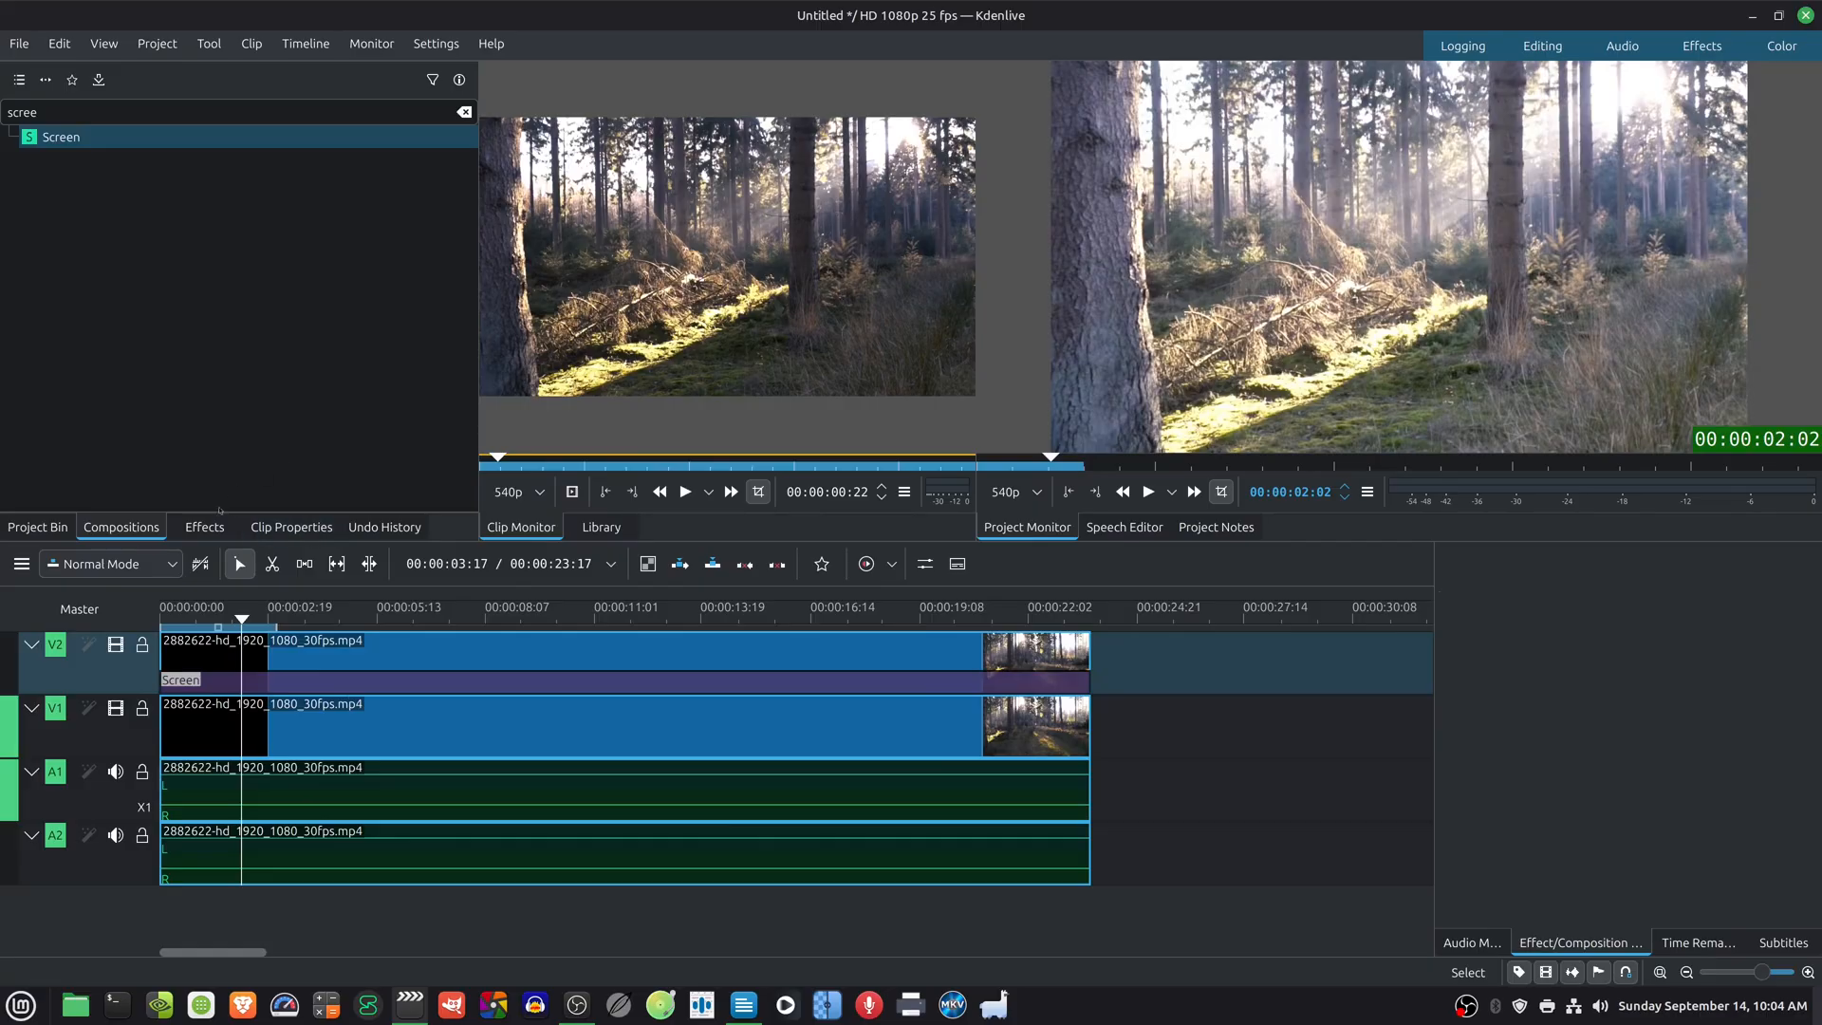
Find Exposure by searching 'exp' and apply it to the top forest clip.
{"action": "left_click", "coordinate": [204, 527]}
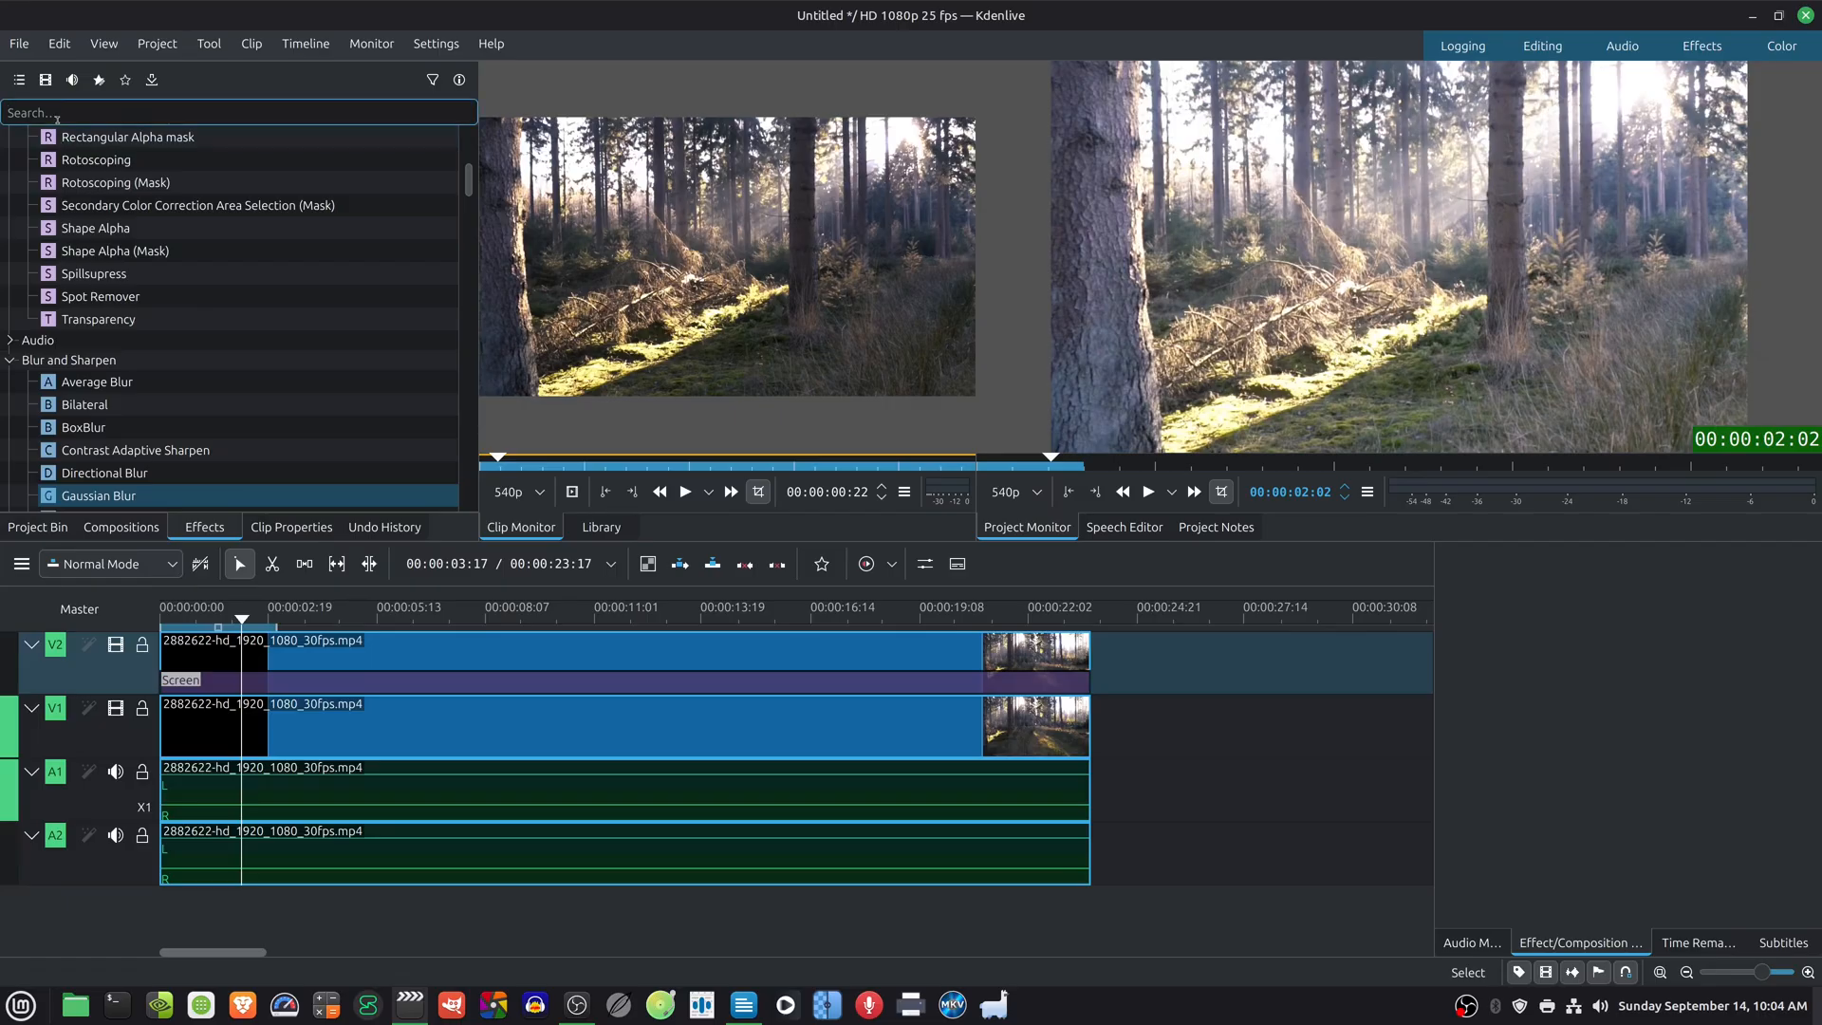
{"action": "type", "text": "expl"}
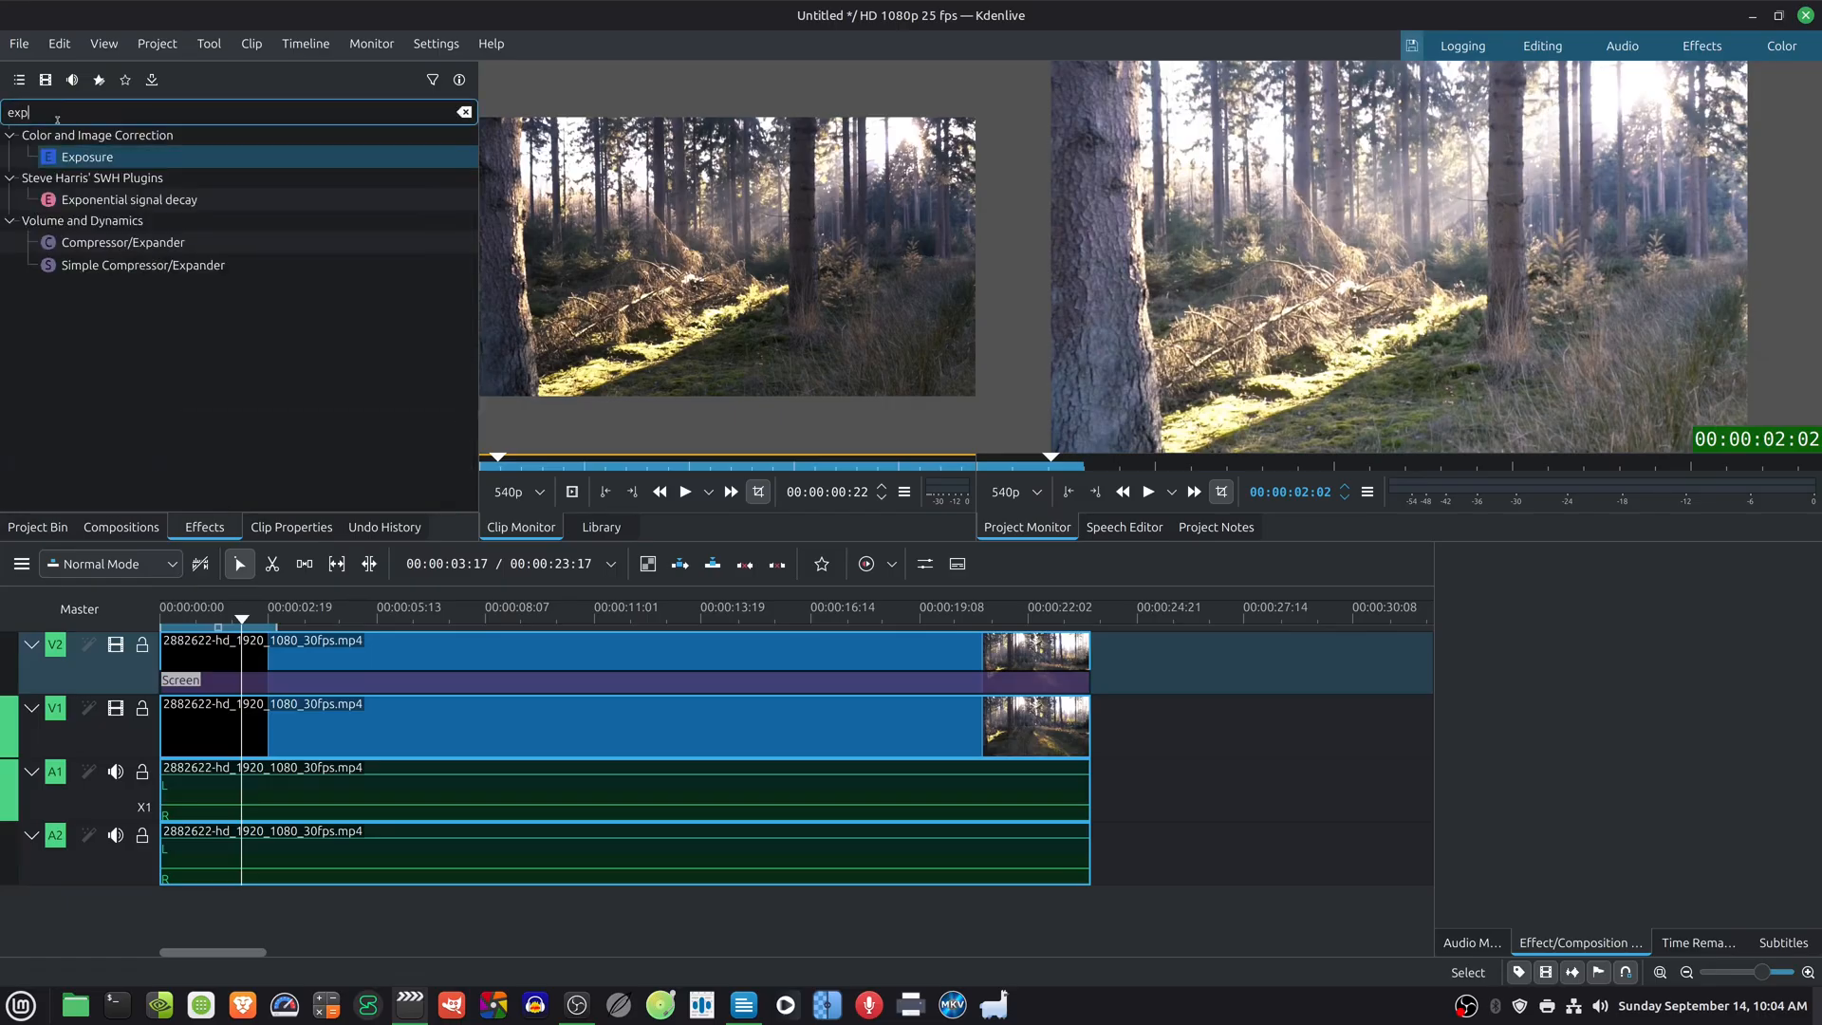
{"action": "left_click_drag", "start_coordinate": [87, 156], "coordinate": [361, 639]}
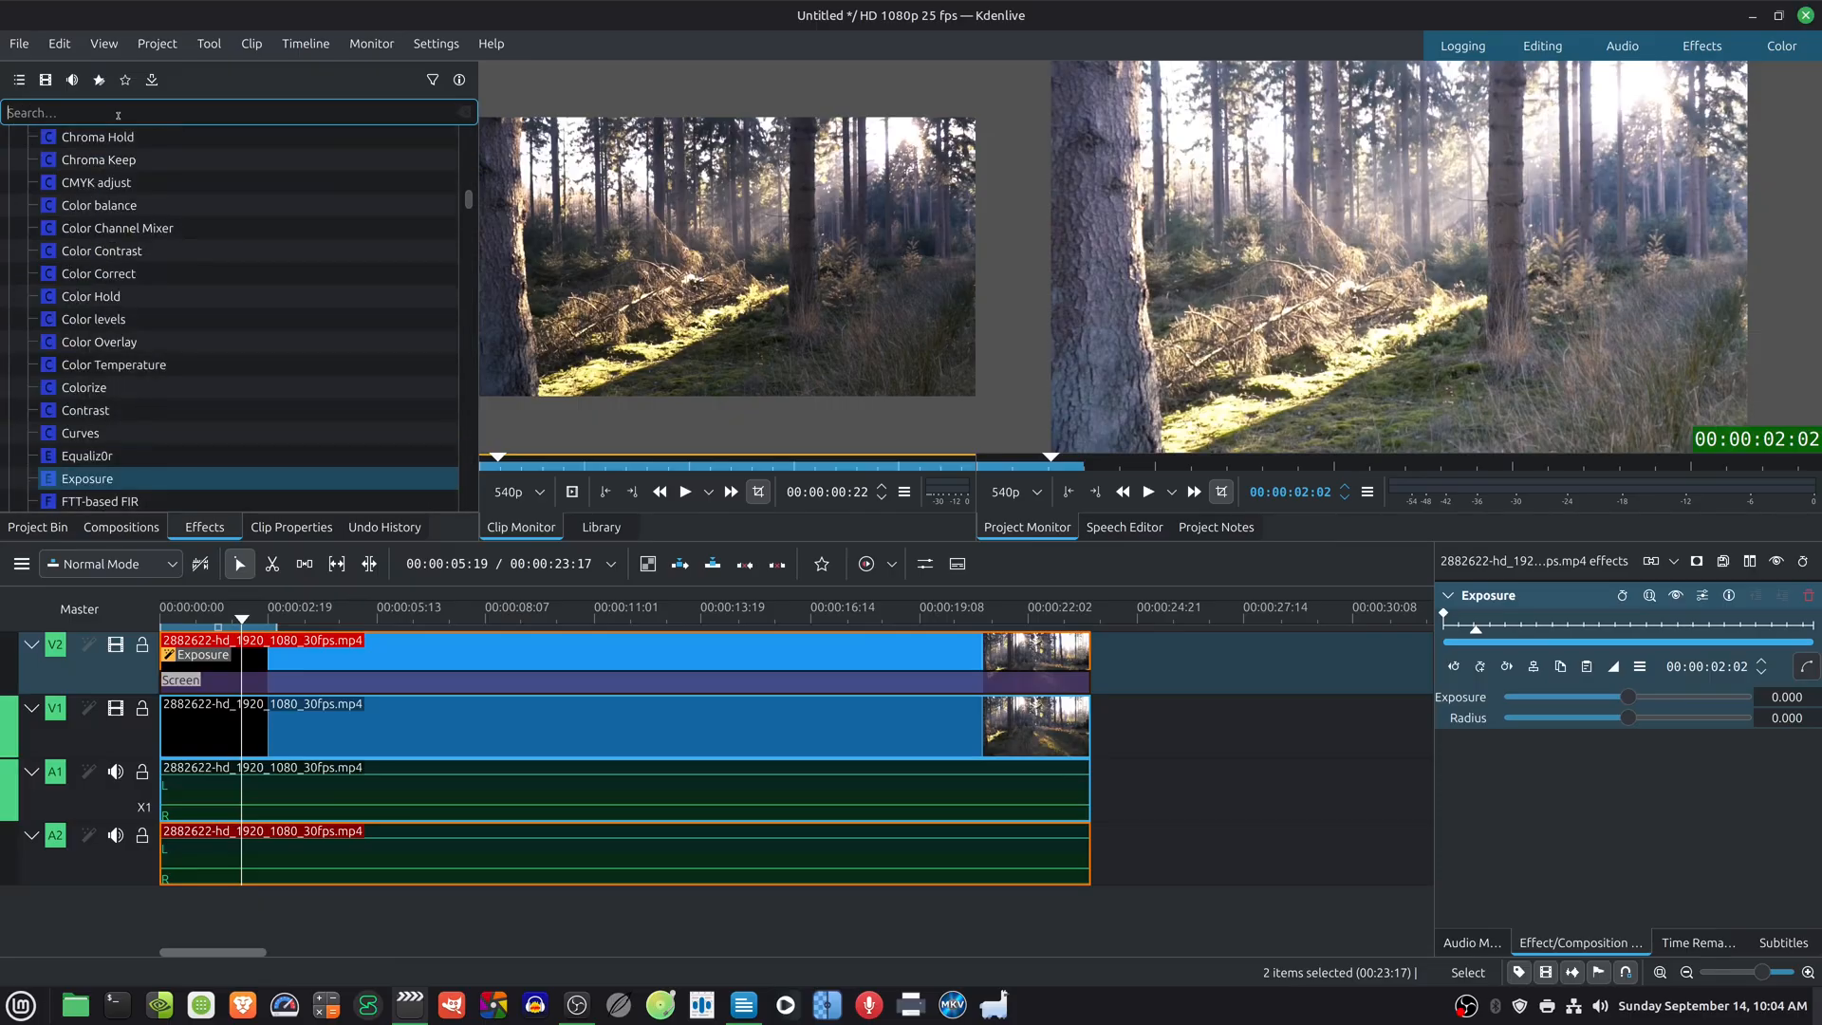
Apply the Halation LUT via Apply LUT to the V2 clip, then collapse the effect settings.
{"action": "type", "text": "lut"}
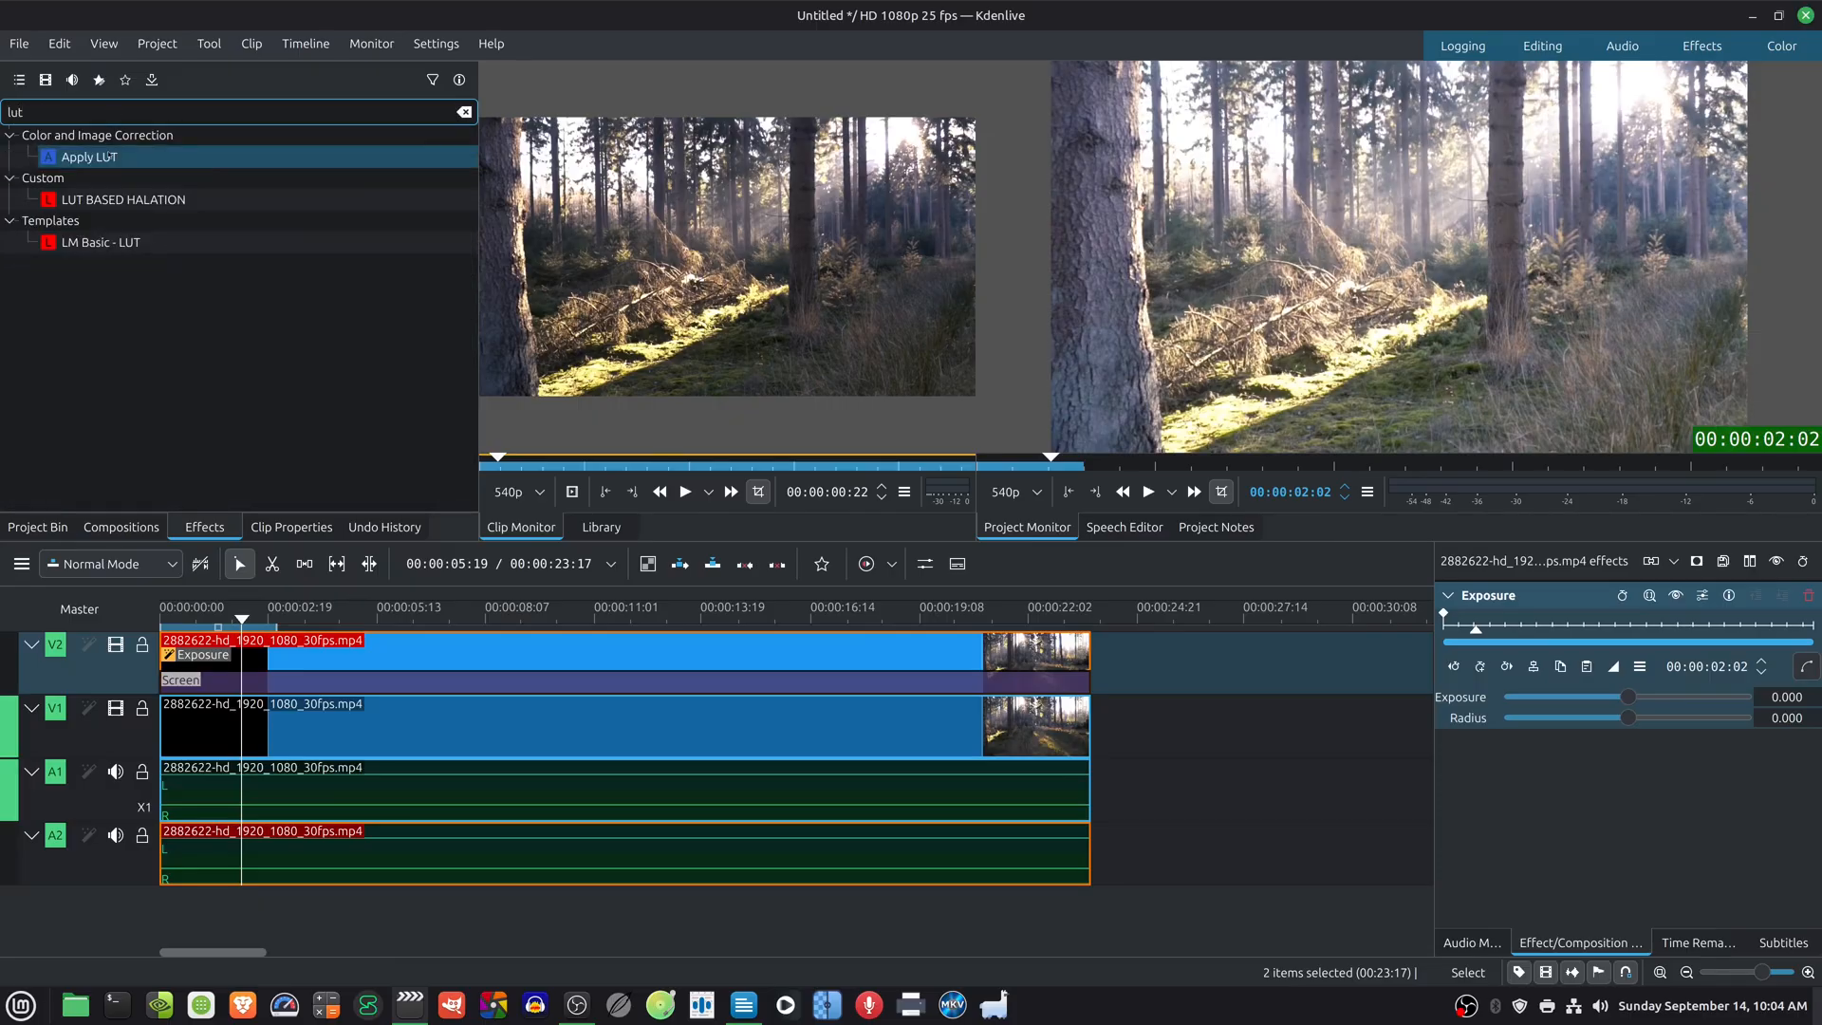
{"action": "left_click_drag", "start_coordinate": [89, 156], "coordinate": [384, 662]}
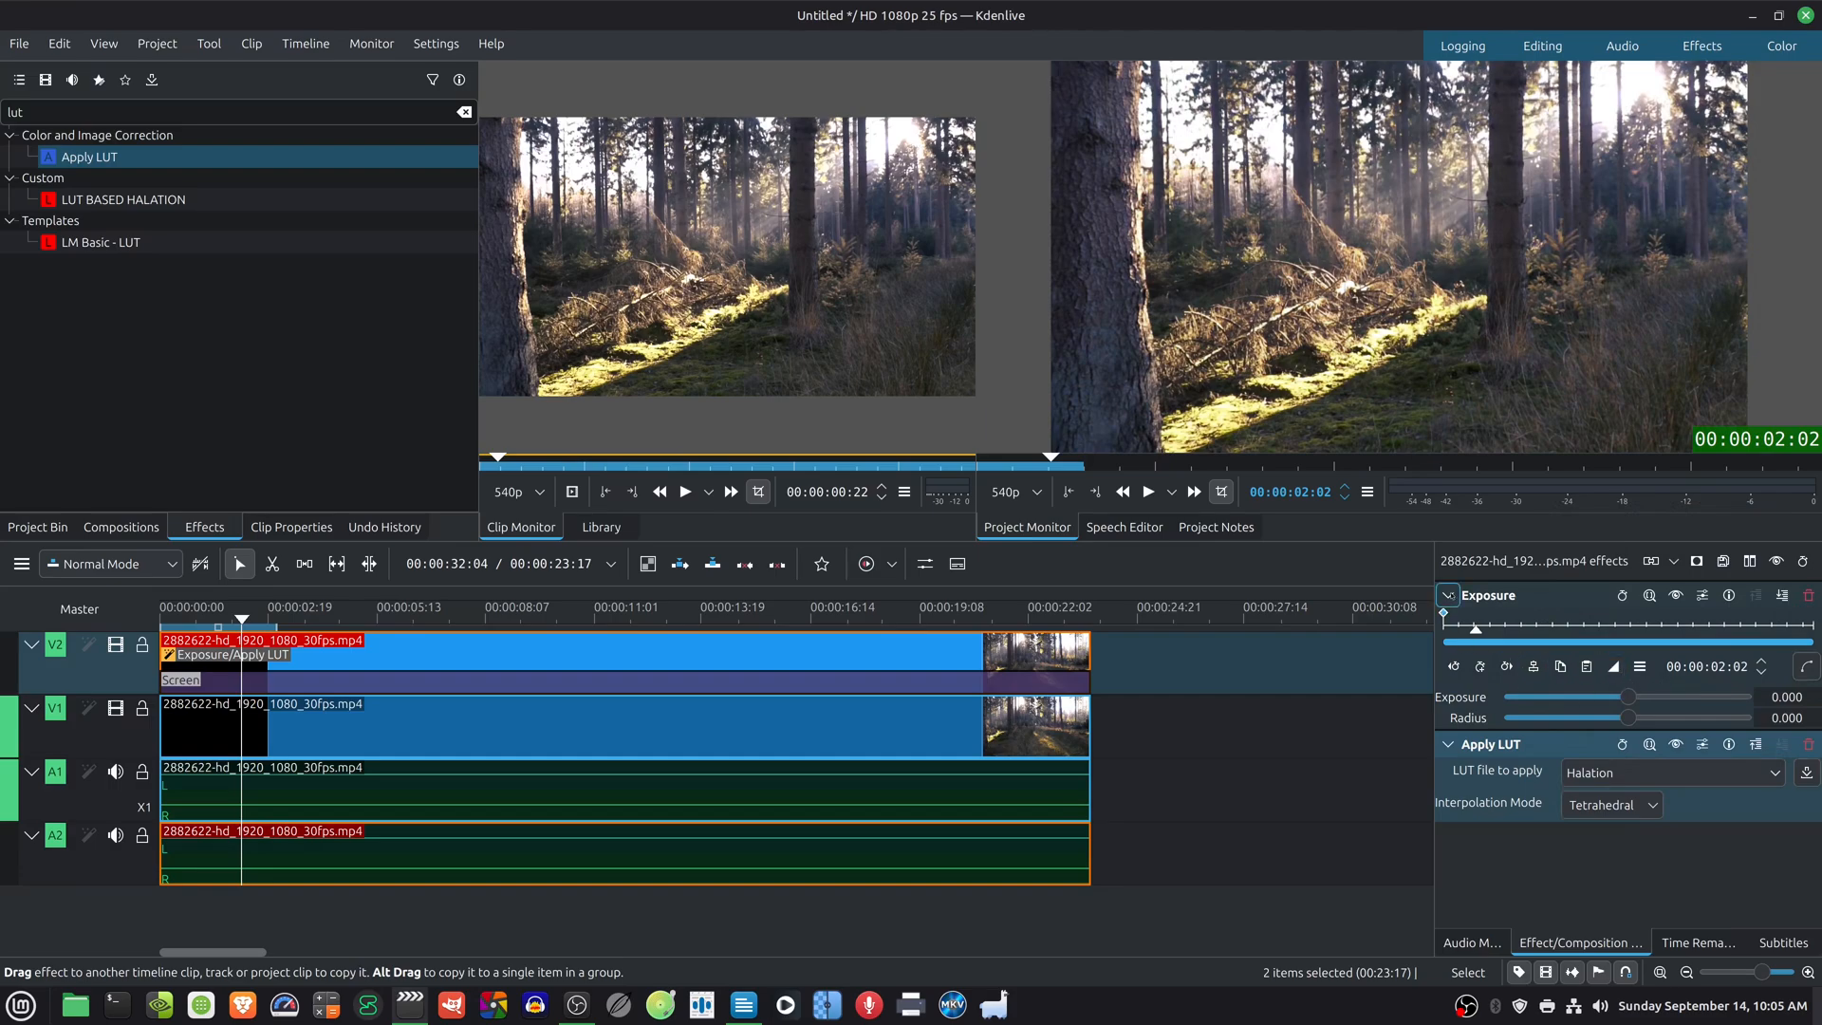
{"action": "left_click", "coordinate": [1447, 595]}
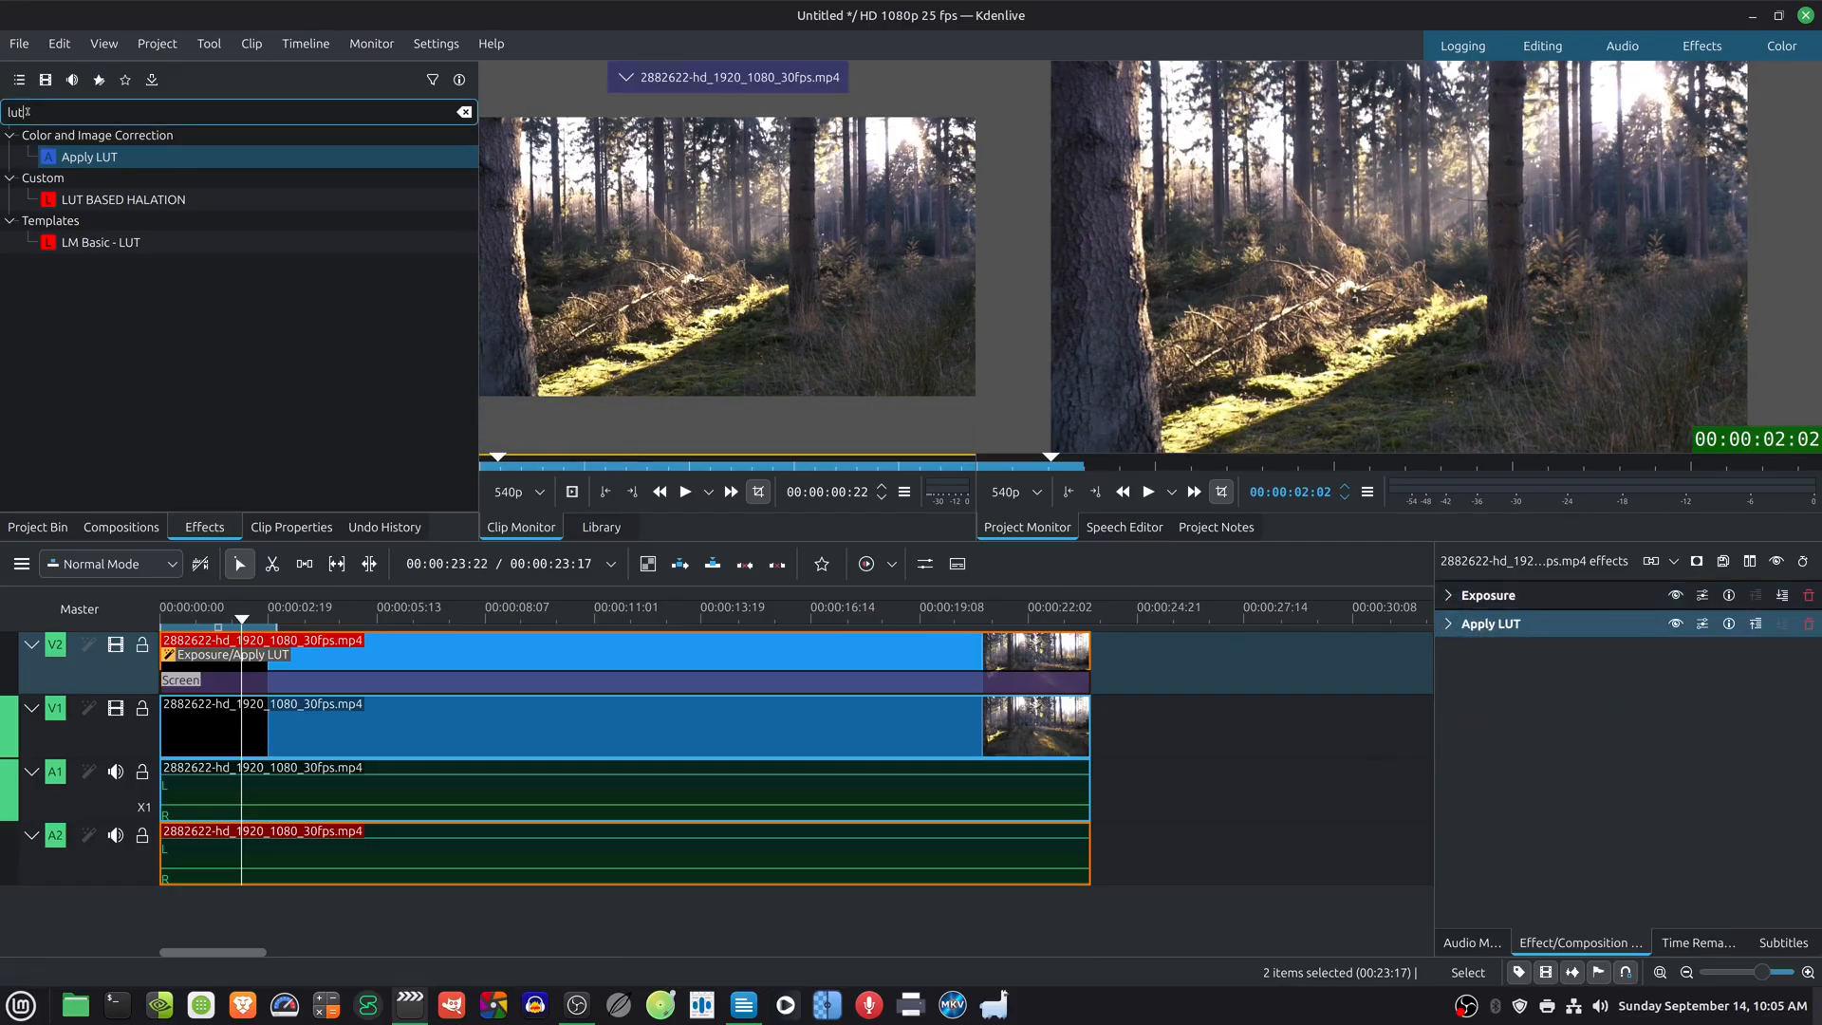
Add Gaussian Blur to the V2 forest clip with Sigma 20 and Vertical Sigma 10.
{"action": "left_click", "coordinate": [464, 111]}
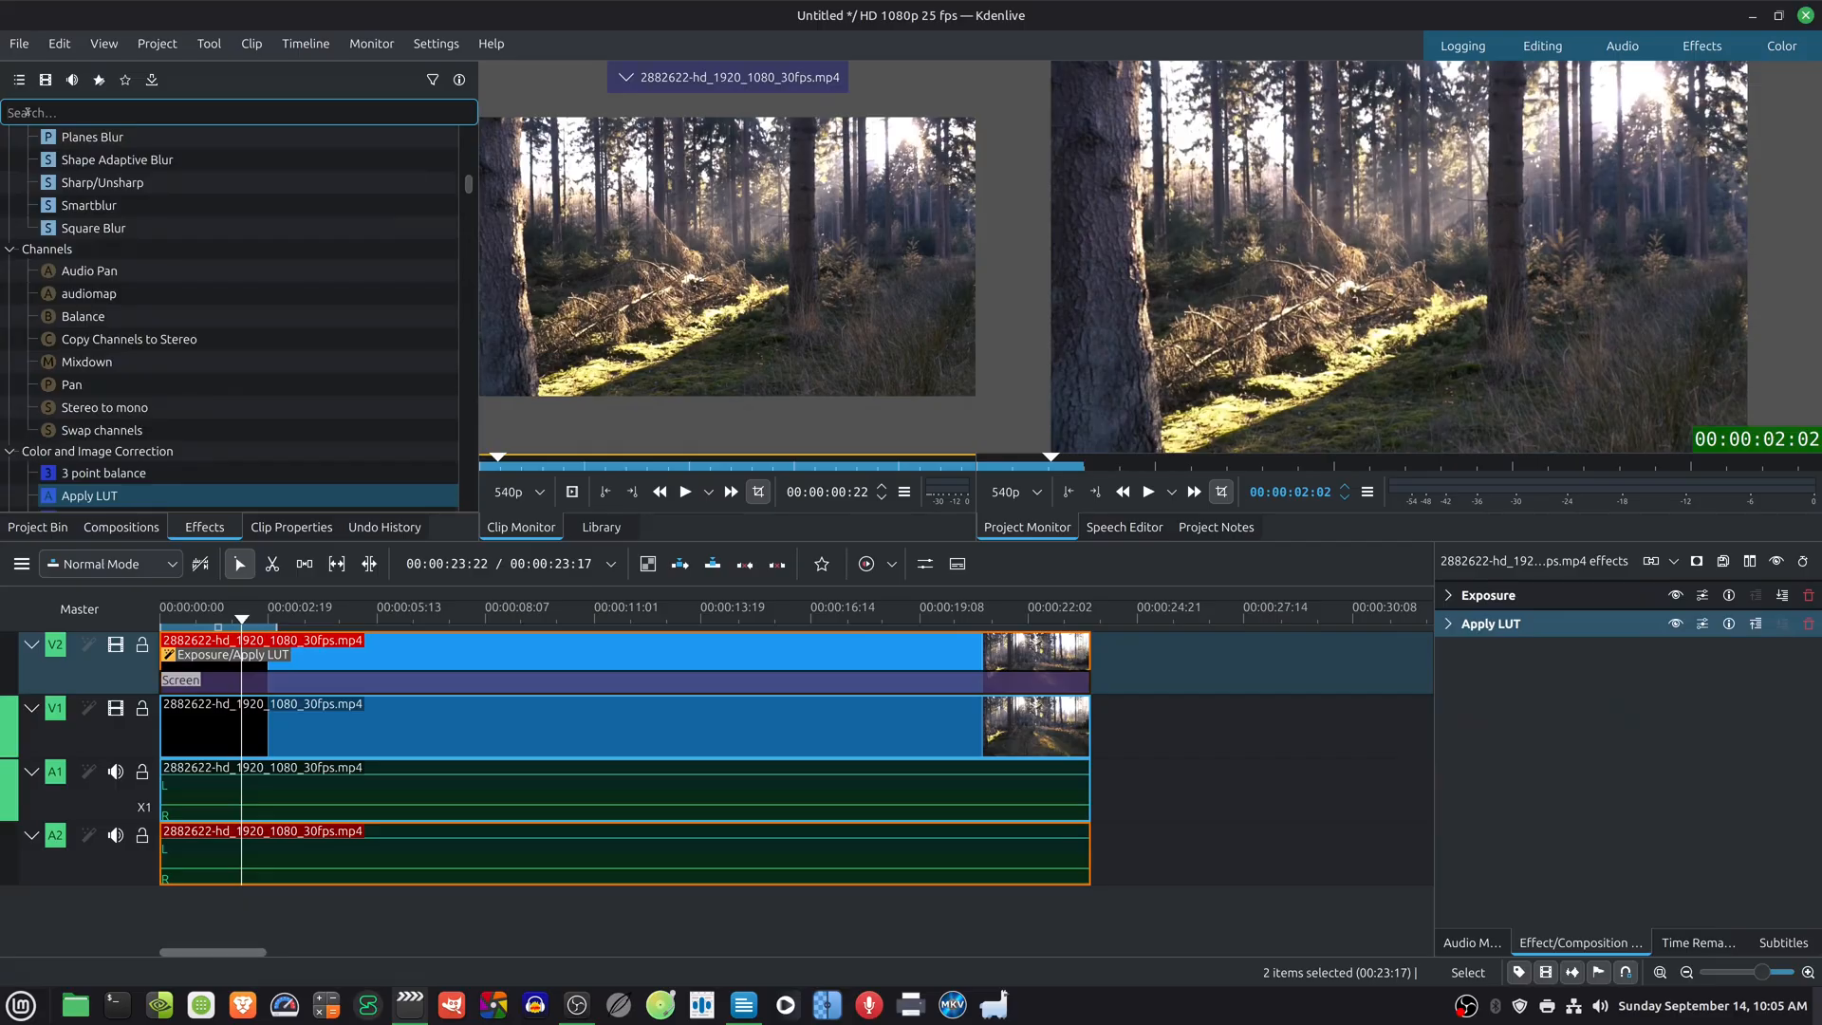
{"action": "type", "text": "blur"}
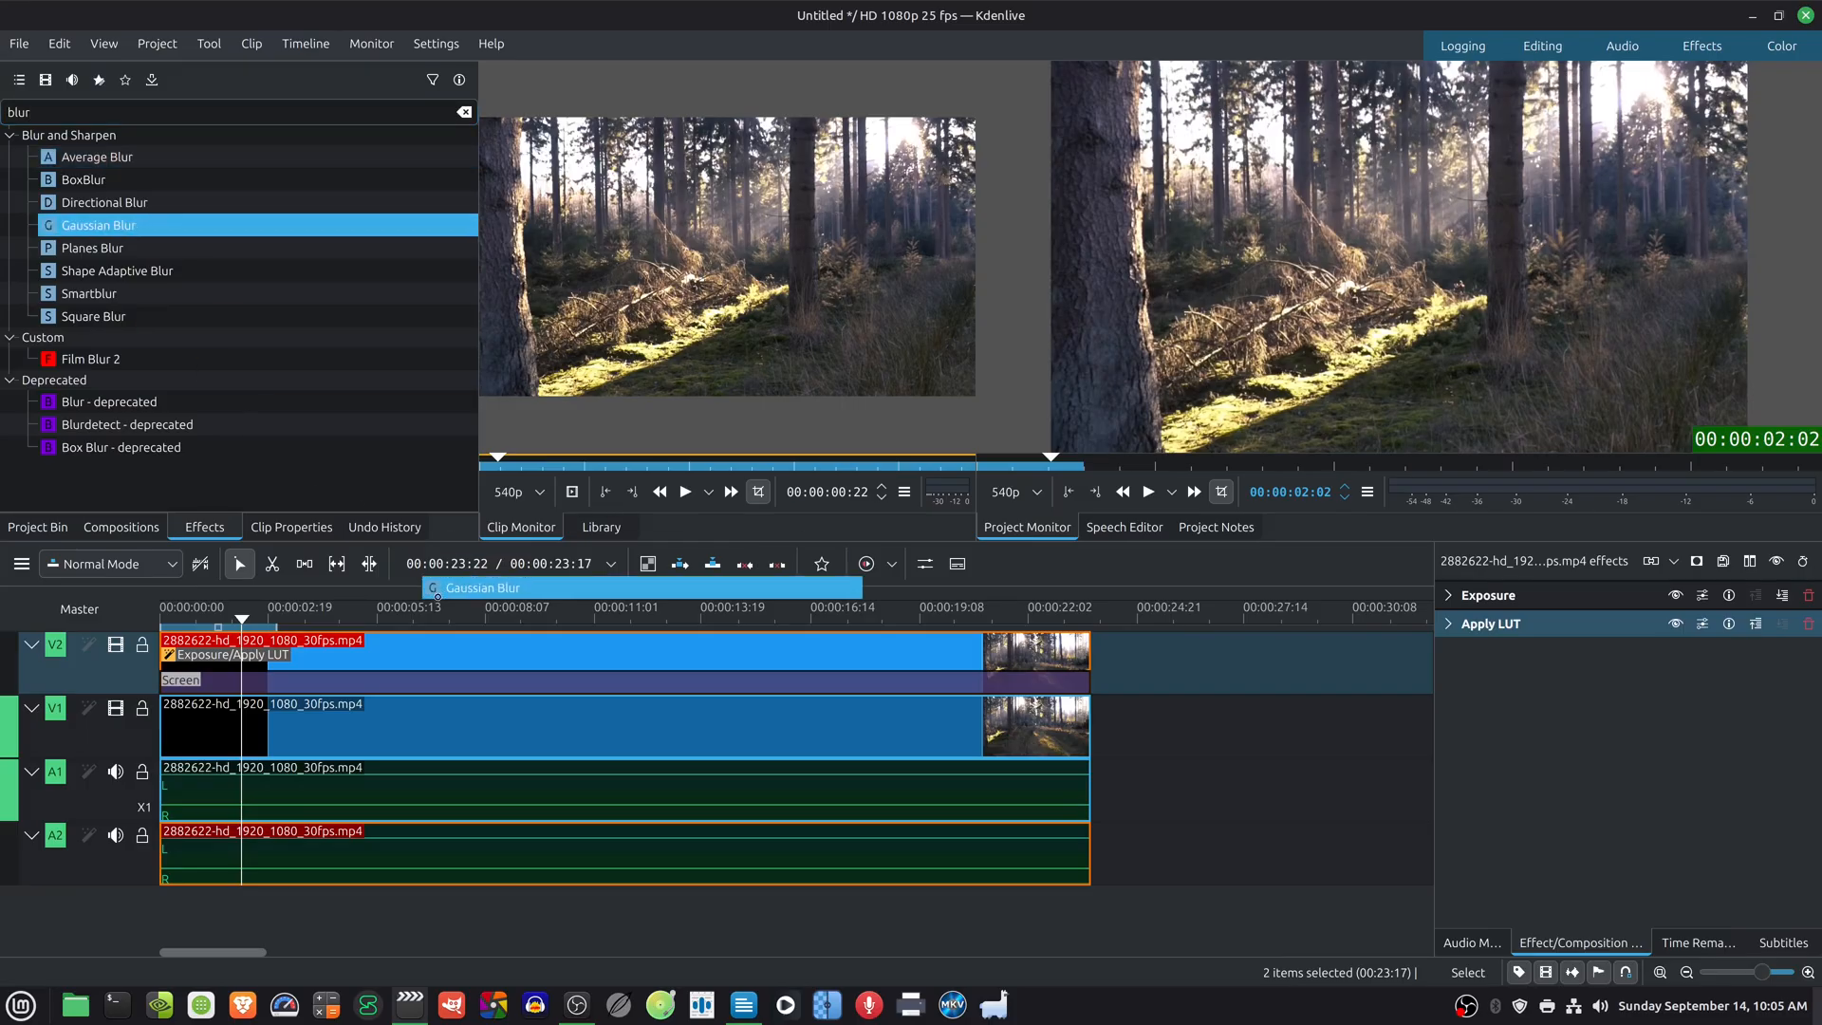
{"action": "left_click_drag", "start_coordinate": [98, 224], "coordinate": [465, 653]}
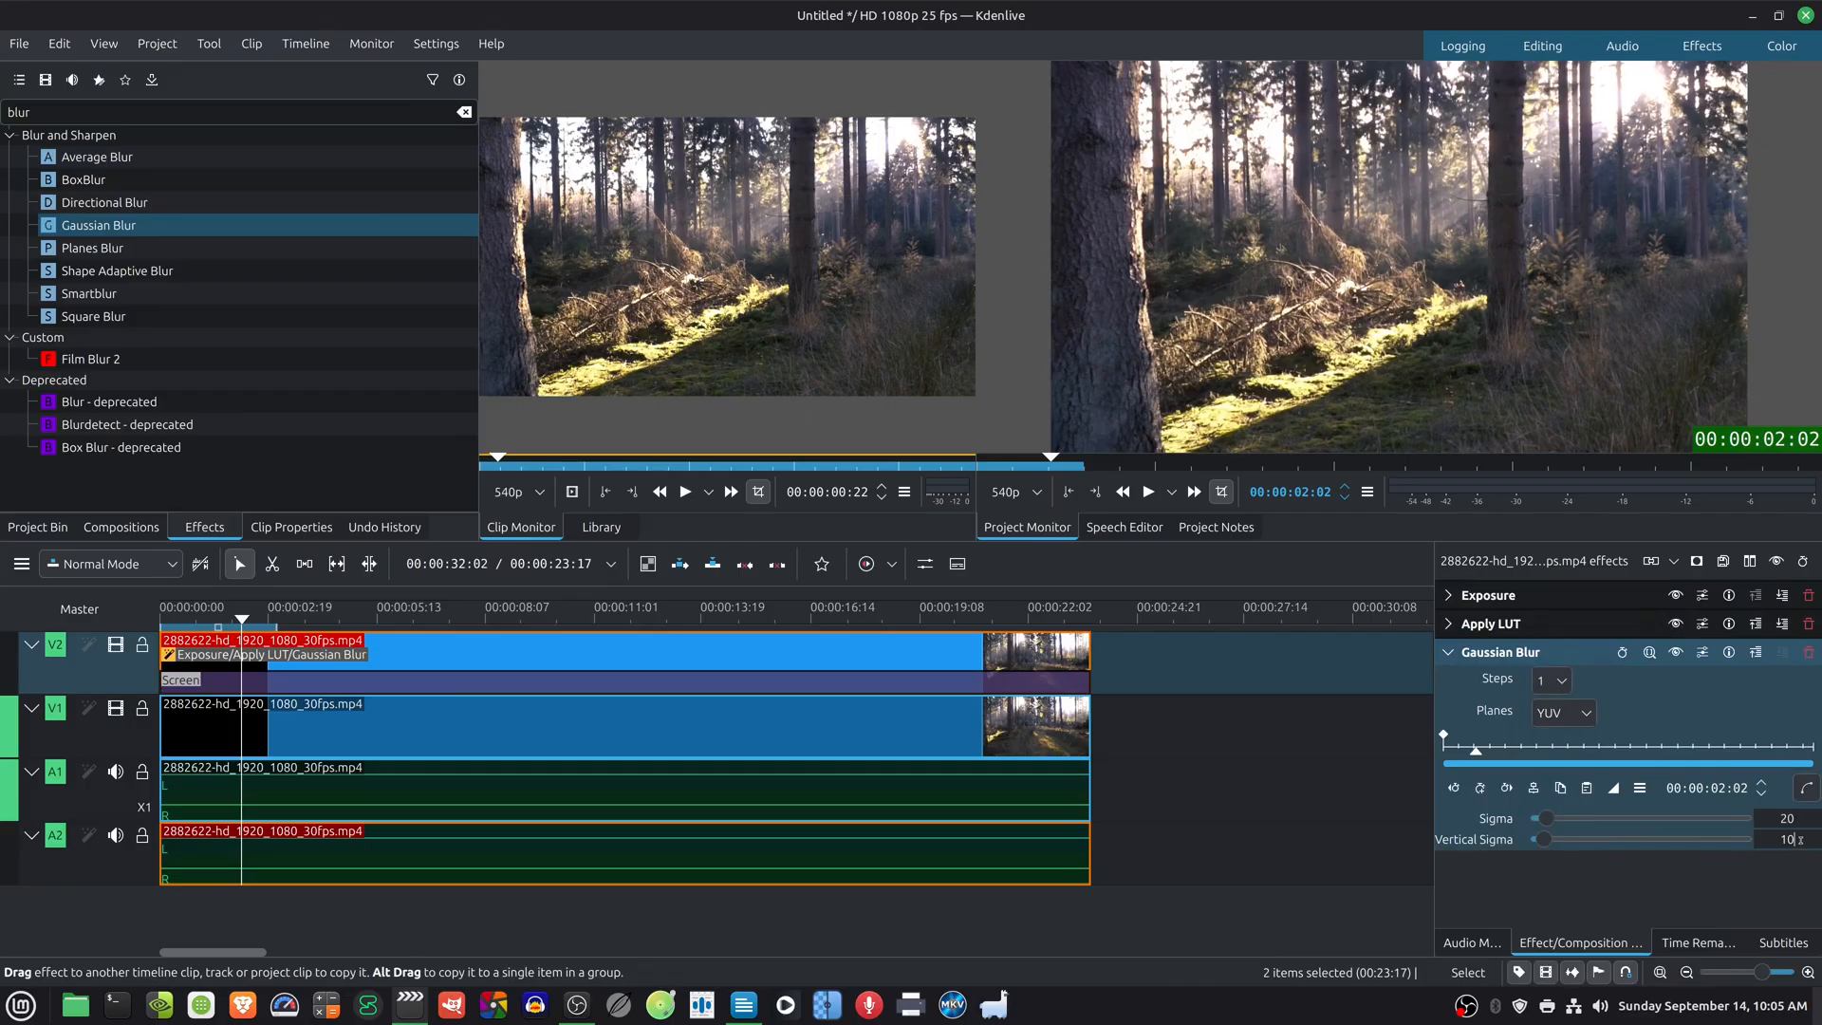
{"action": "type", "text": "20"}
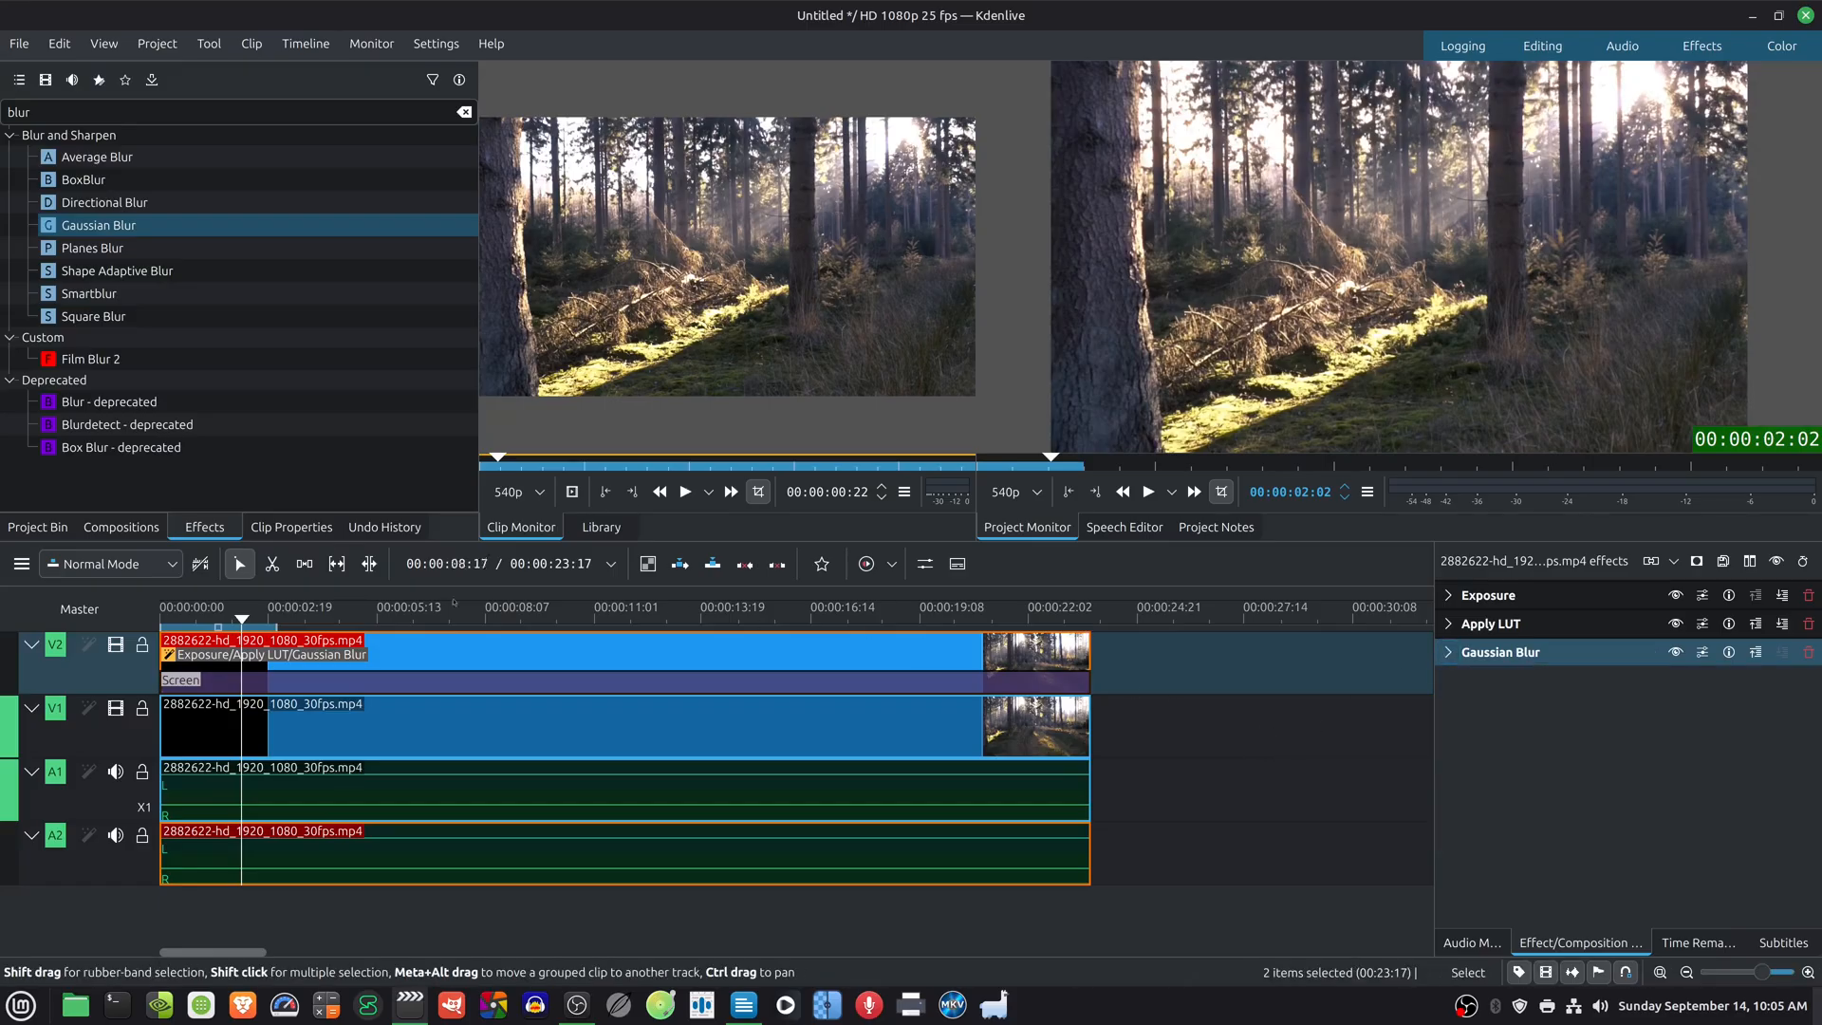
Expand the Exposure effect and raise its value to about 0.816.
{"action": "left_click", "coordinate": [141, 708]}
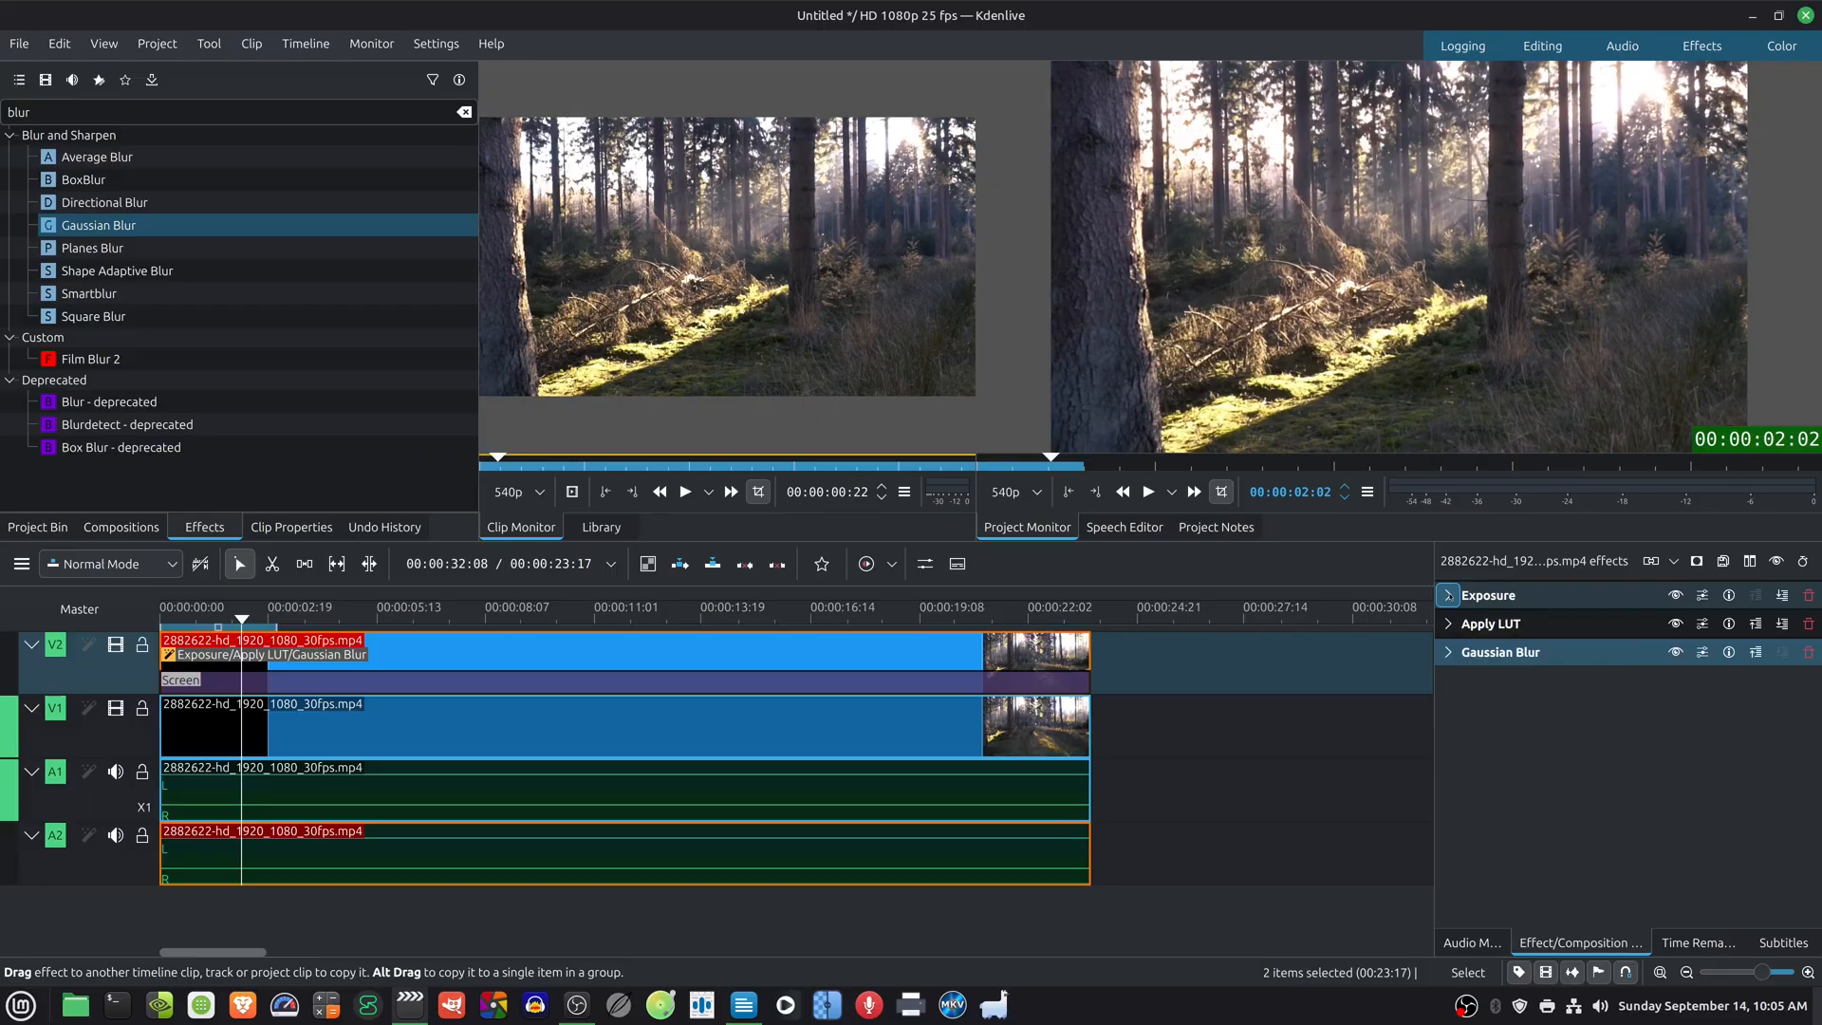
{"action": "left_click", "coordinate": [1448, 595]}
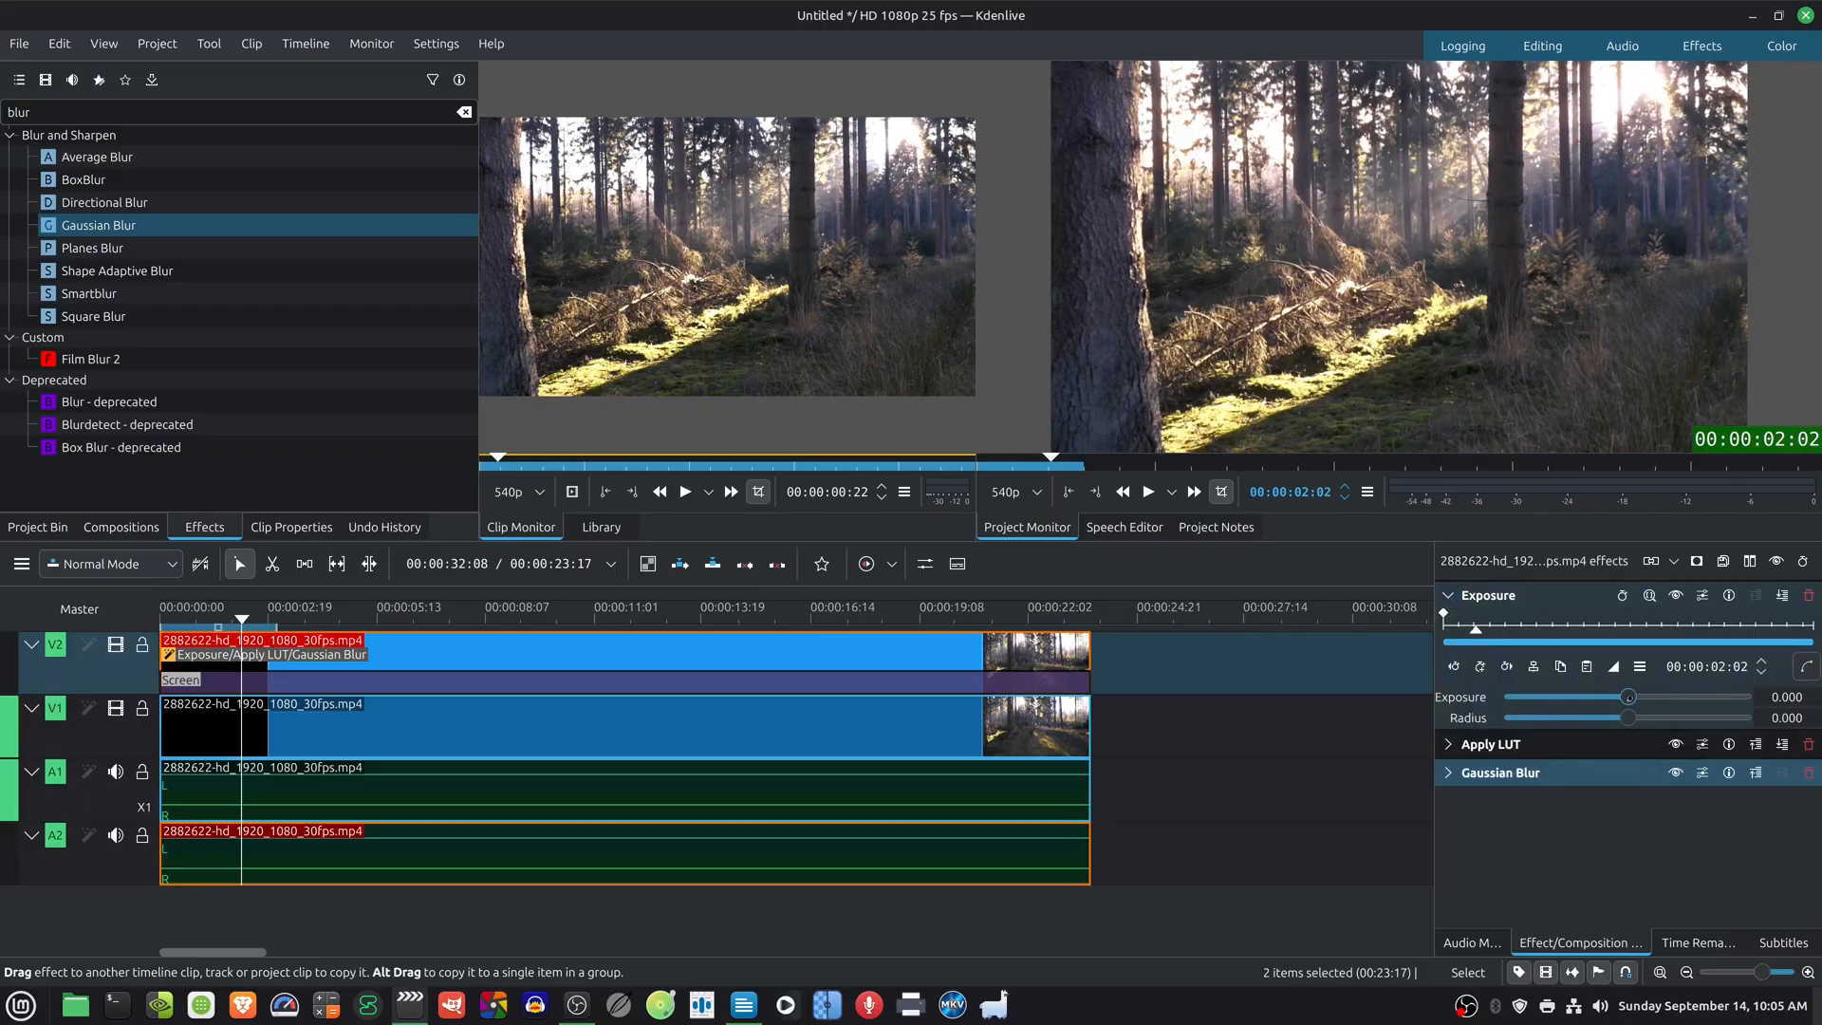
{"action": "left_click_drag", "start_coordinate": [1629, 697], "coordinate": [1658, 698]}
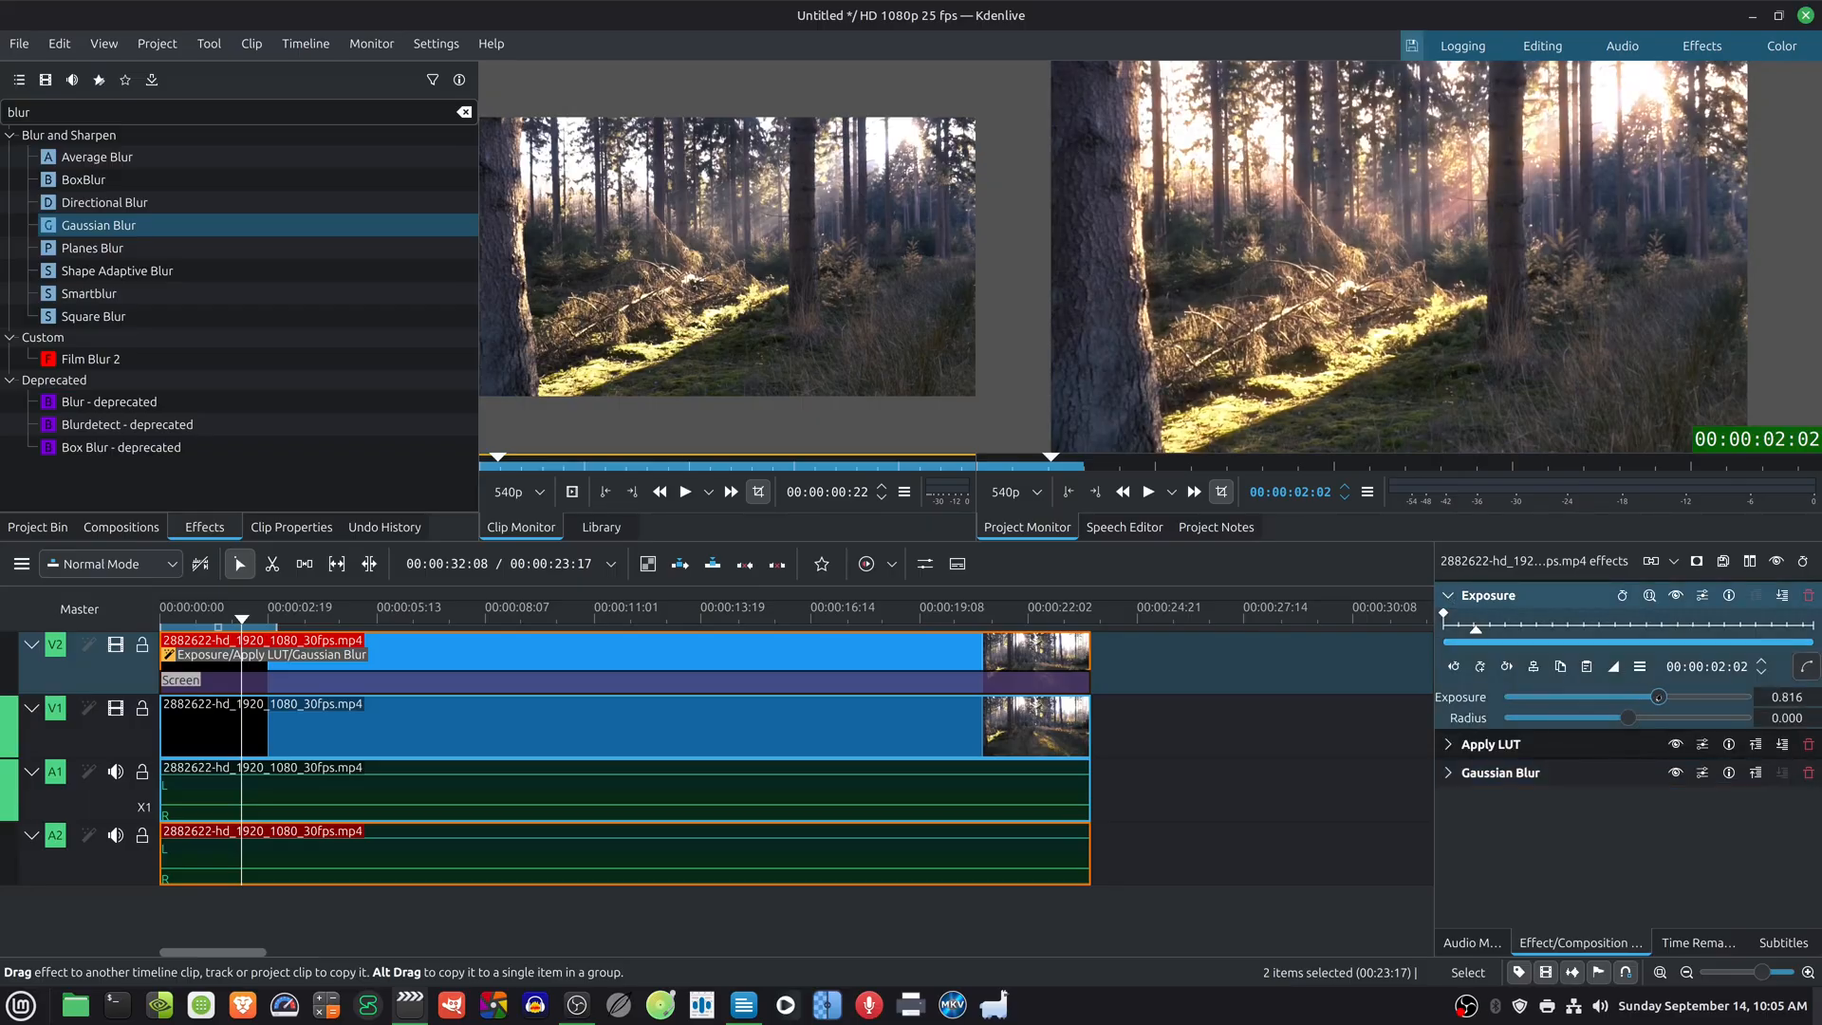